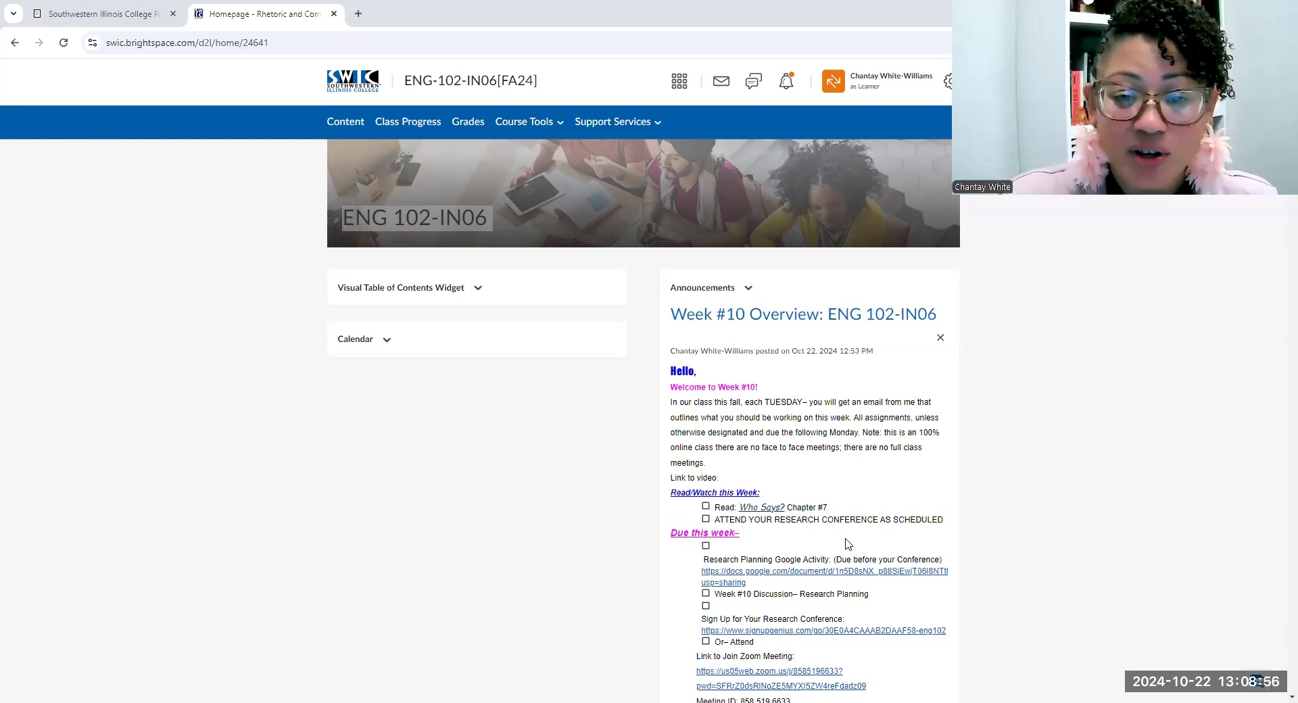
Open the Research Planning Google Activity doc, view its Path Forward Projects table, and return to the announcement
{"action": "scroll", "scroll_direction": "down", "scroll_amount": 3}
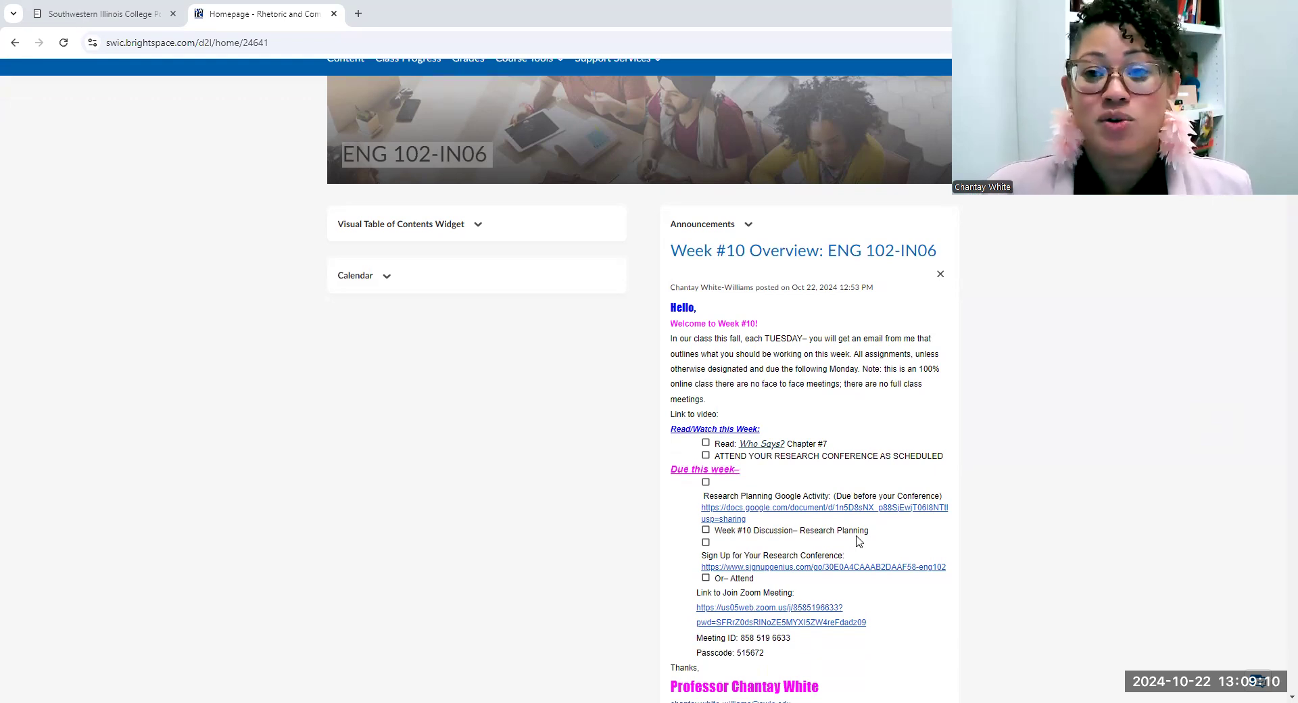
{"action": "mouse_move", "coordinate": [859, 513]}
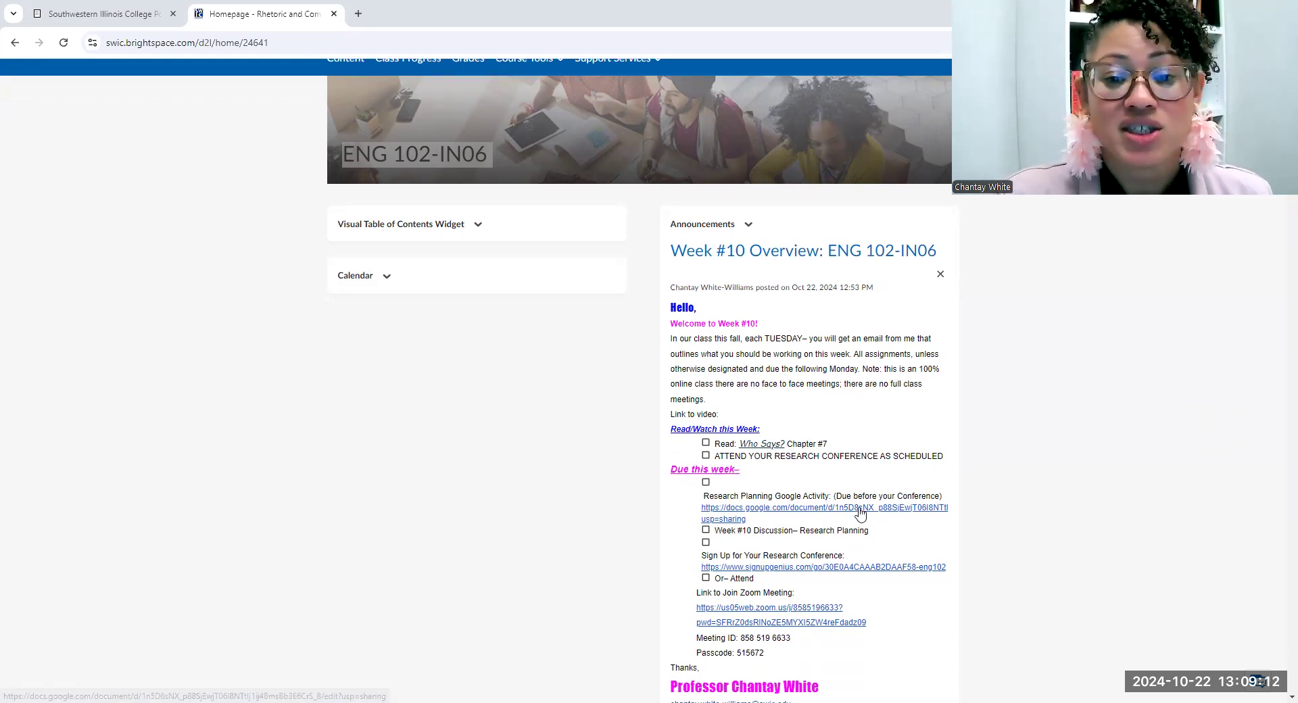
{"action": "left_click", "coordinate": [823, 507]}
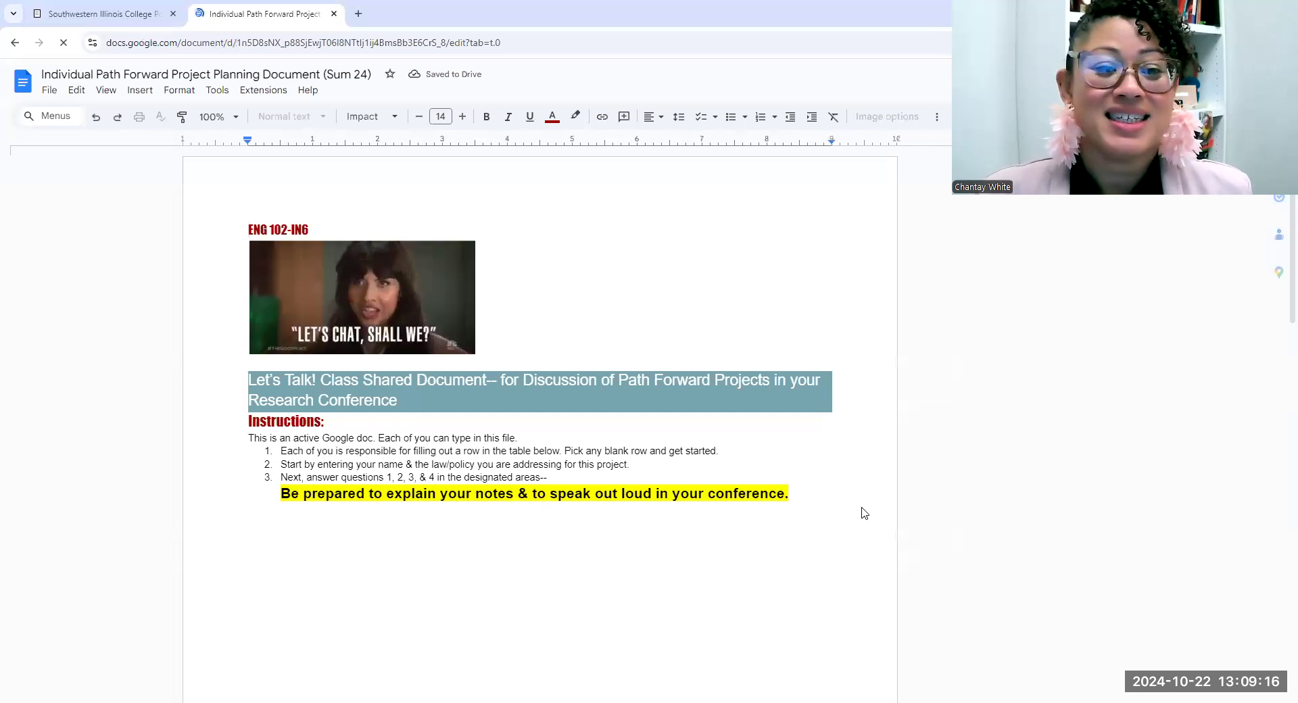
{"action": "scroll", "scroll_direction": "down", "scroll_amount": 3}
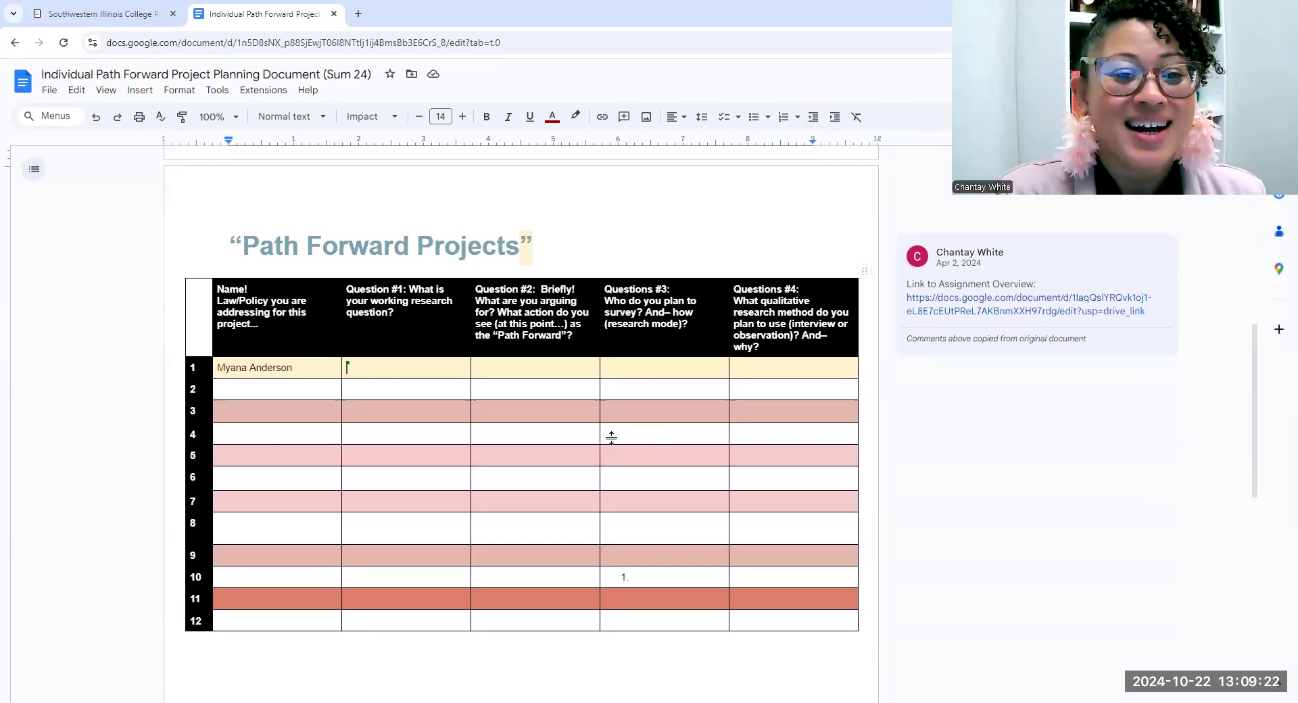
{"action": "scroll", "scroll_direction": "down", "scroll_amount": 3}
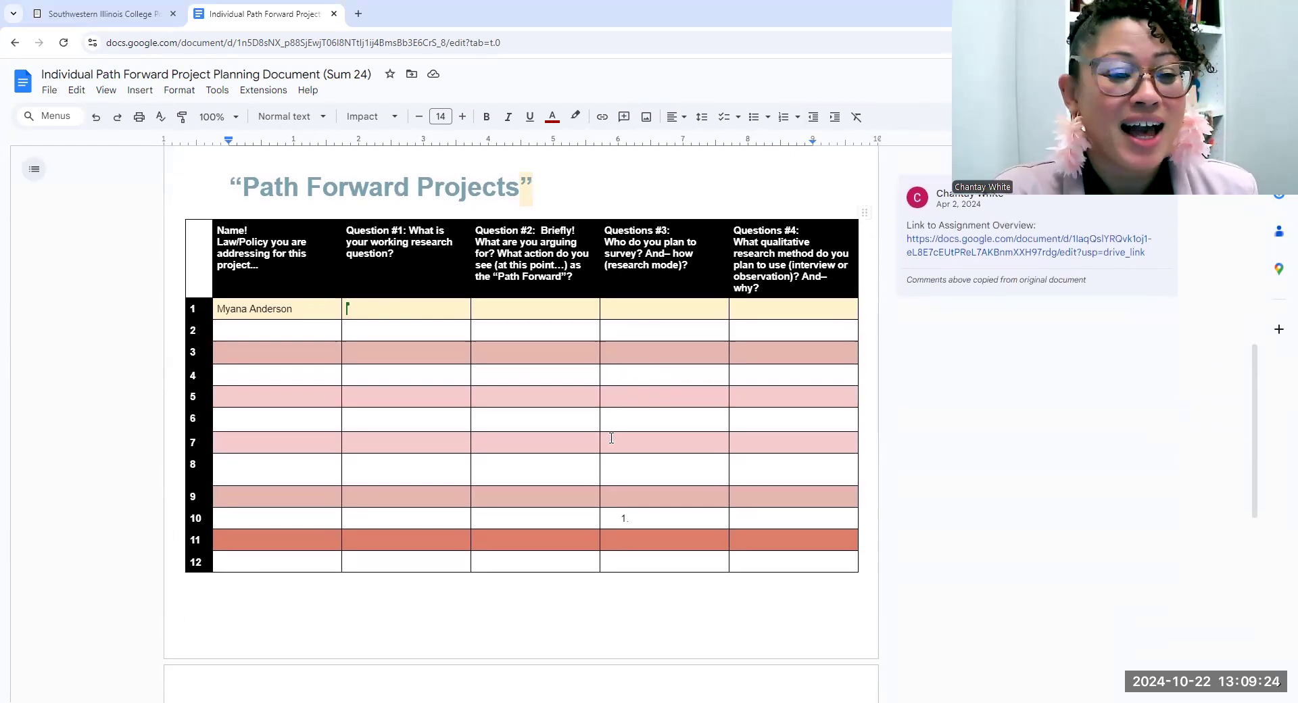
{"action": "mouse_move", "coordinate": [605, 449]}
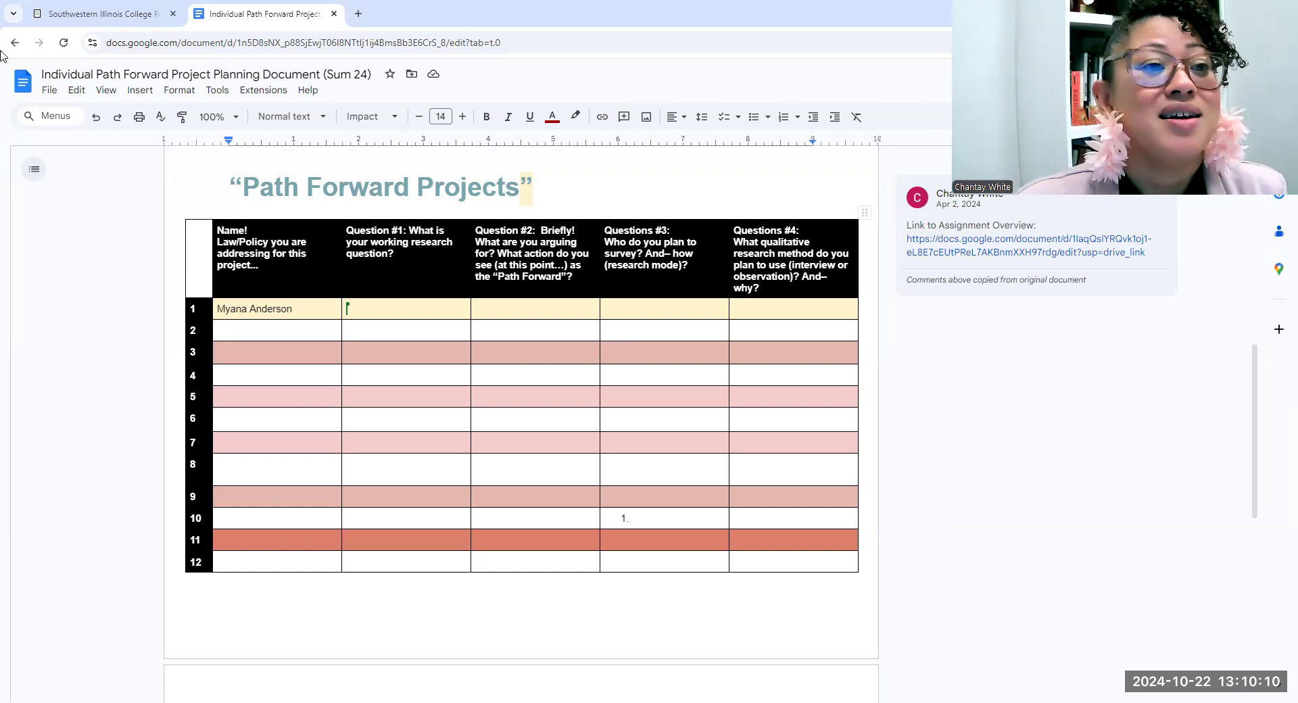
{"action": "left_click", "coordinate": [14, 42]}
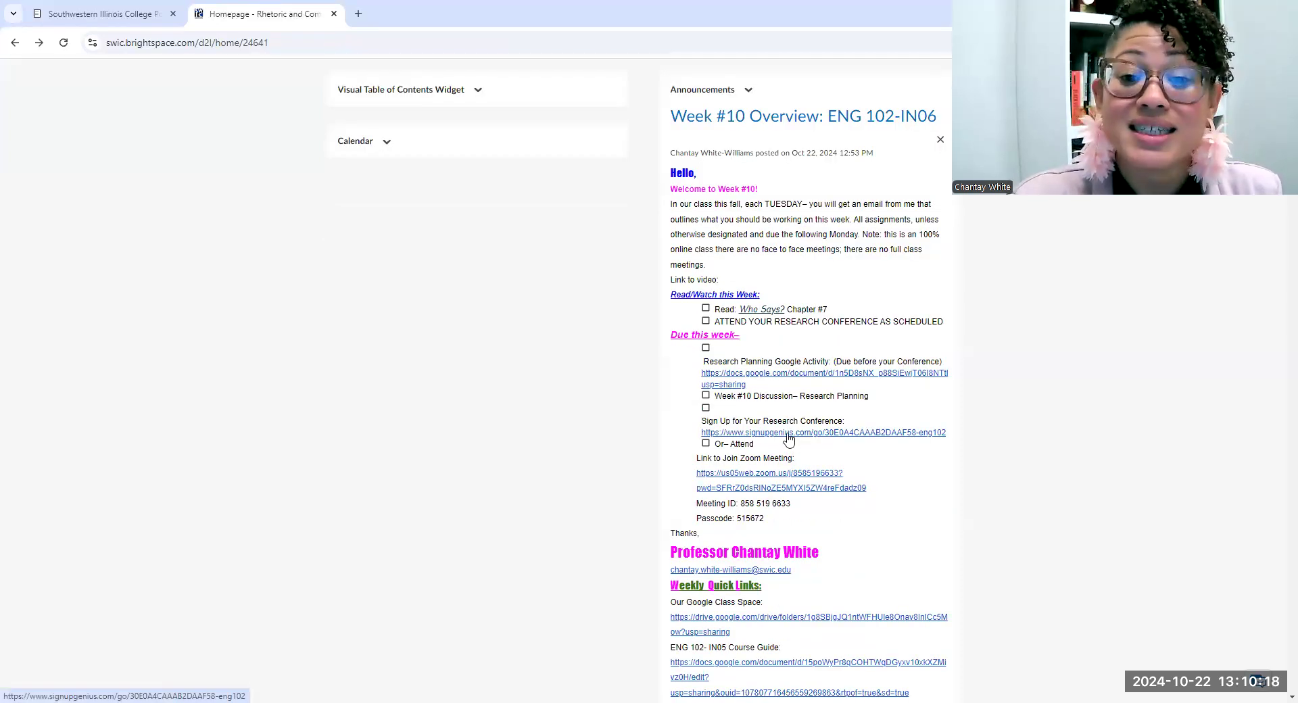
Open the SignUpGenius research conference sign-up page from the Week #10 announcement
{"action": "left_click", "coordinate": [822, 431]}
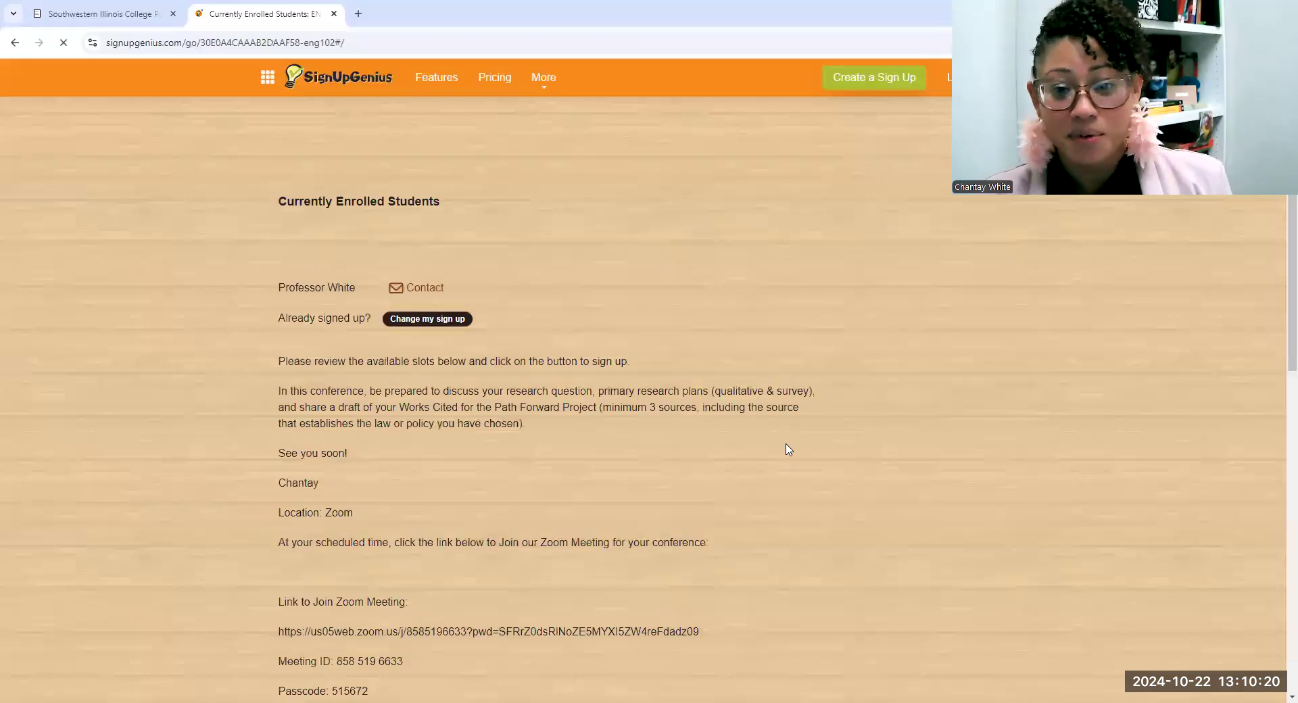
{"action": "scroll", "scroll_direction": "down", "scroll_amount": 3}
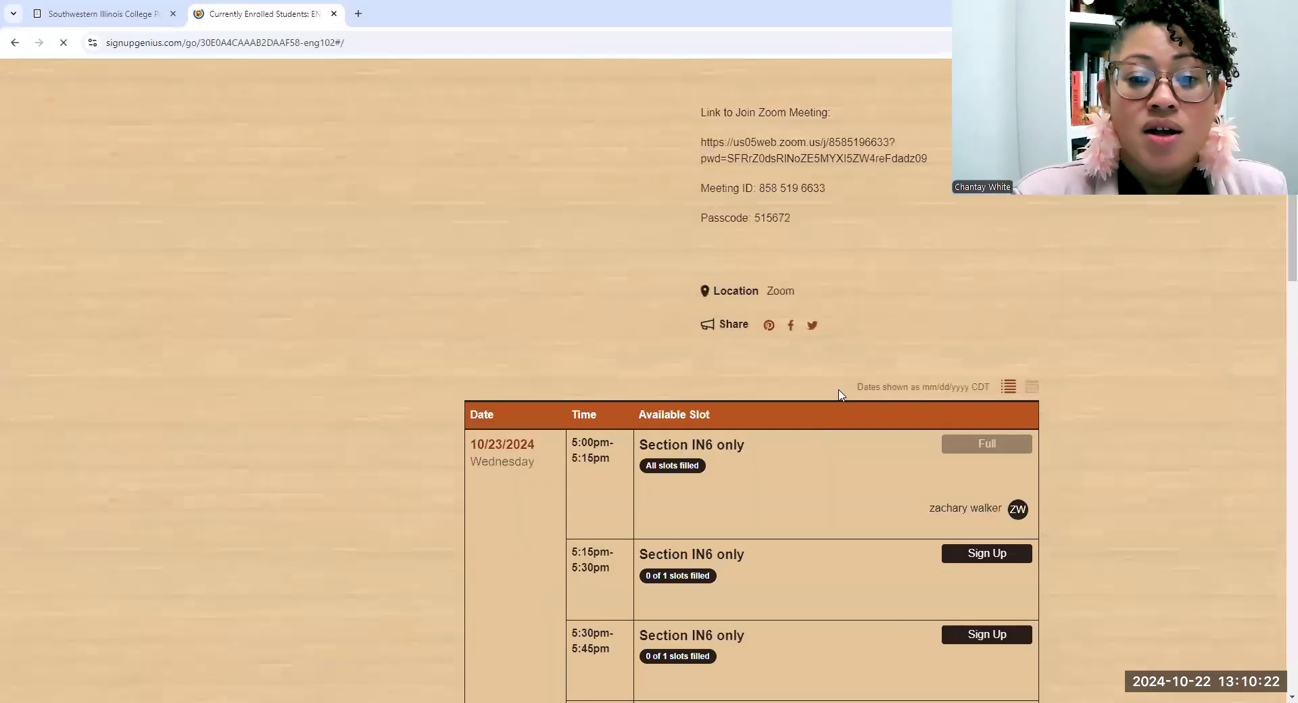
{"action": "scroll", "scroll_direction": "down", "scroll_amount": 3}
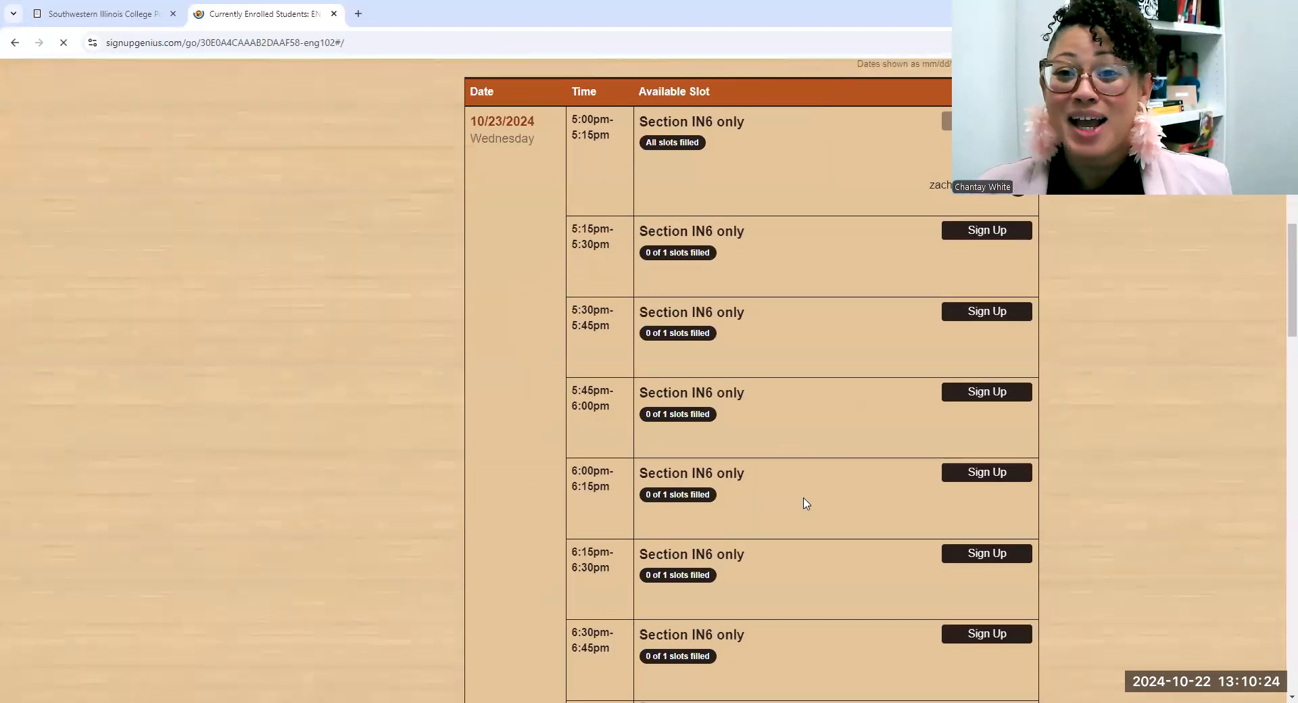
{"action": "scroll", "scroll_direction": "down", "scroll_amount": 3}
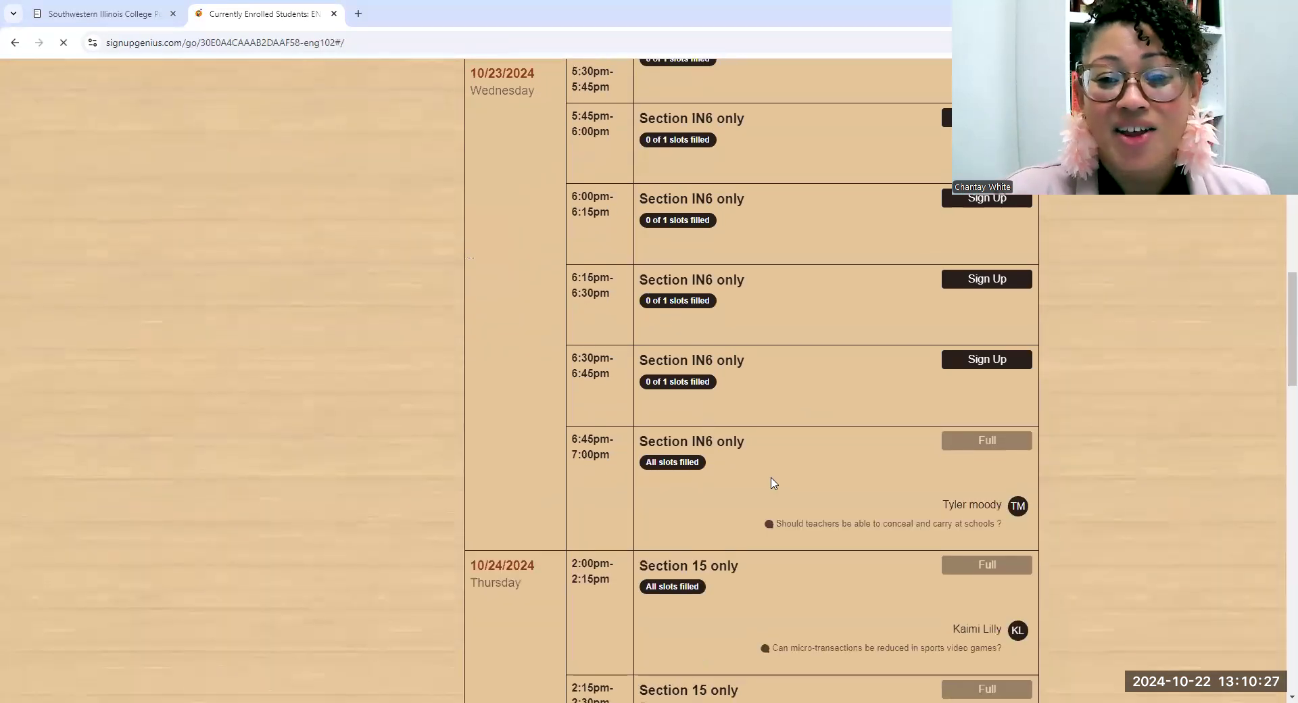
{"action": "scroll", "scroll_direction": "down", "scroll_amount": 3}
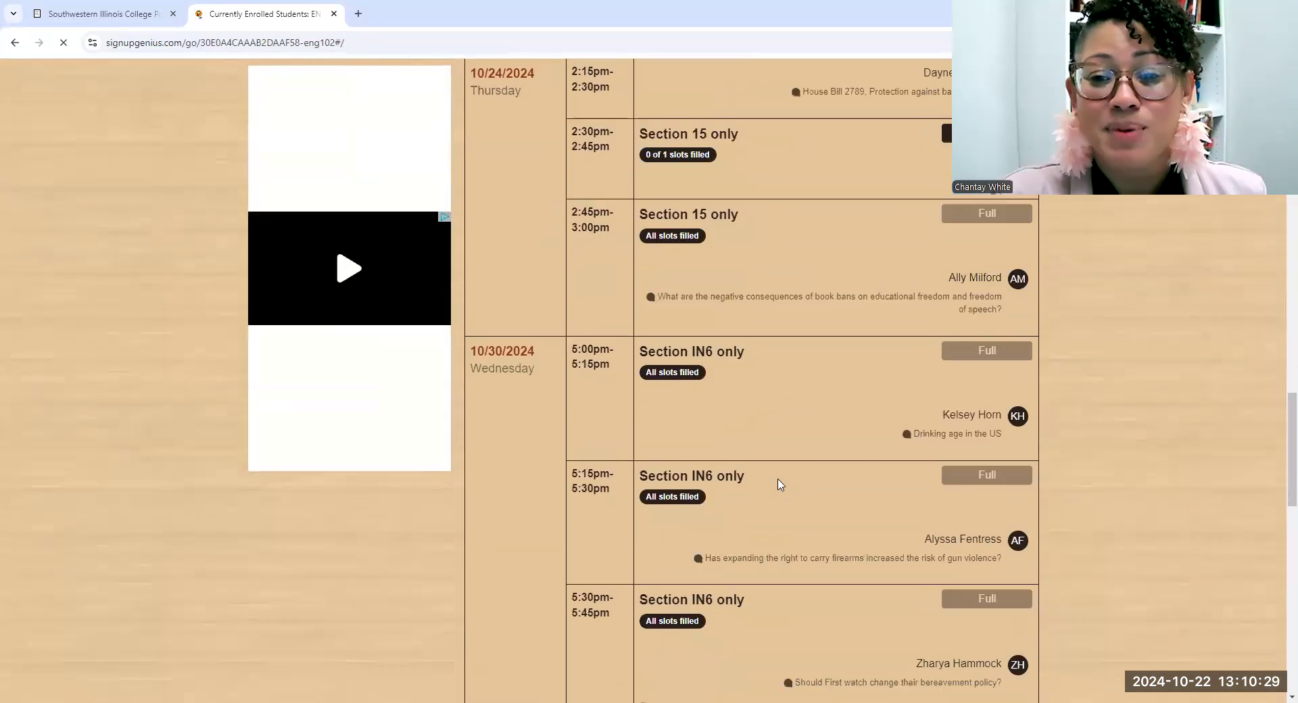
{"action": "scroll", "scroll_direction": "down", "scroll_amount": 3}
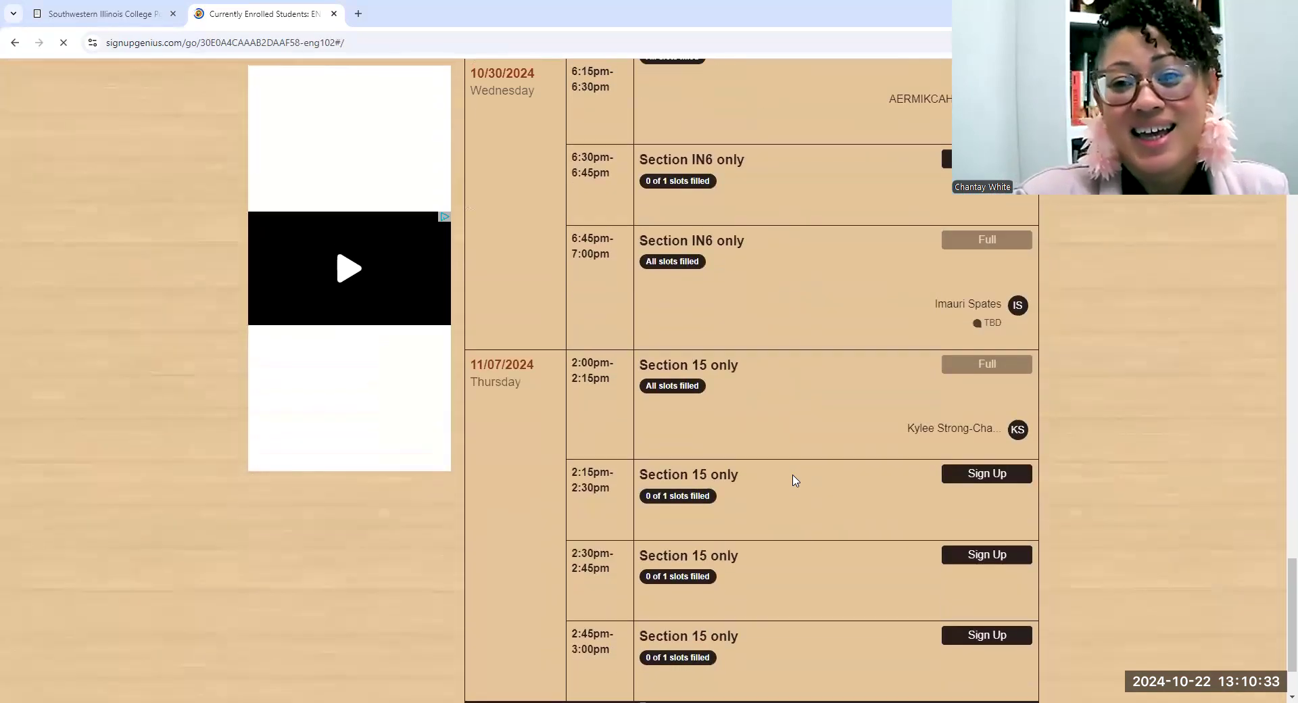
{"action": "scroll", "scroll_direction": "down", "scroll_amount": 3}
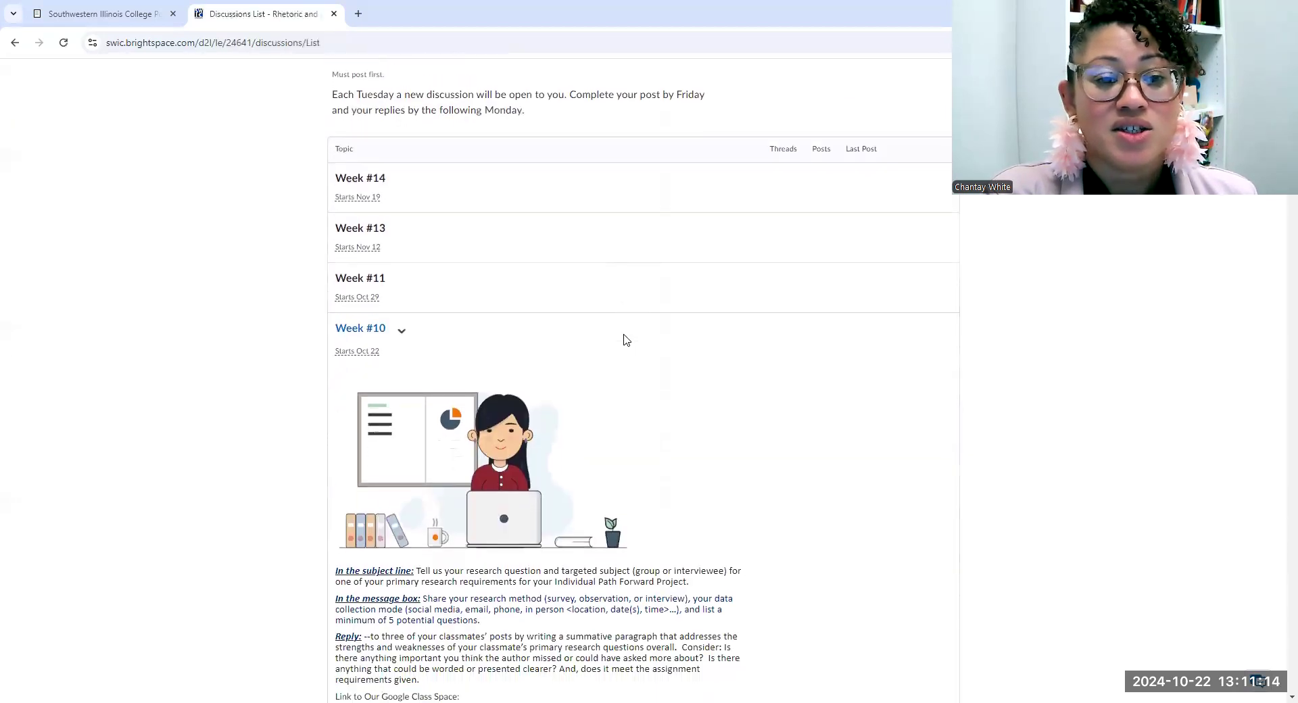
Scroll through the Week #10 discussion prompt to its Google Class Space link and thread-first rule
{"action": "scroll", "scroll_direction": "down", "scroll_amount": 3}
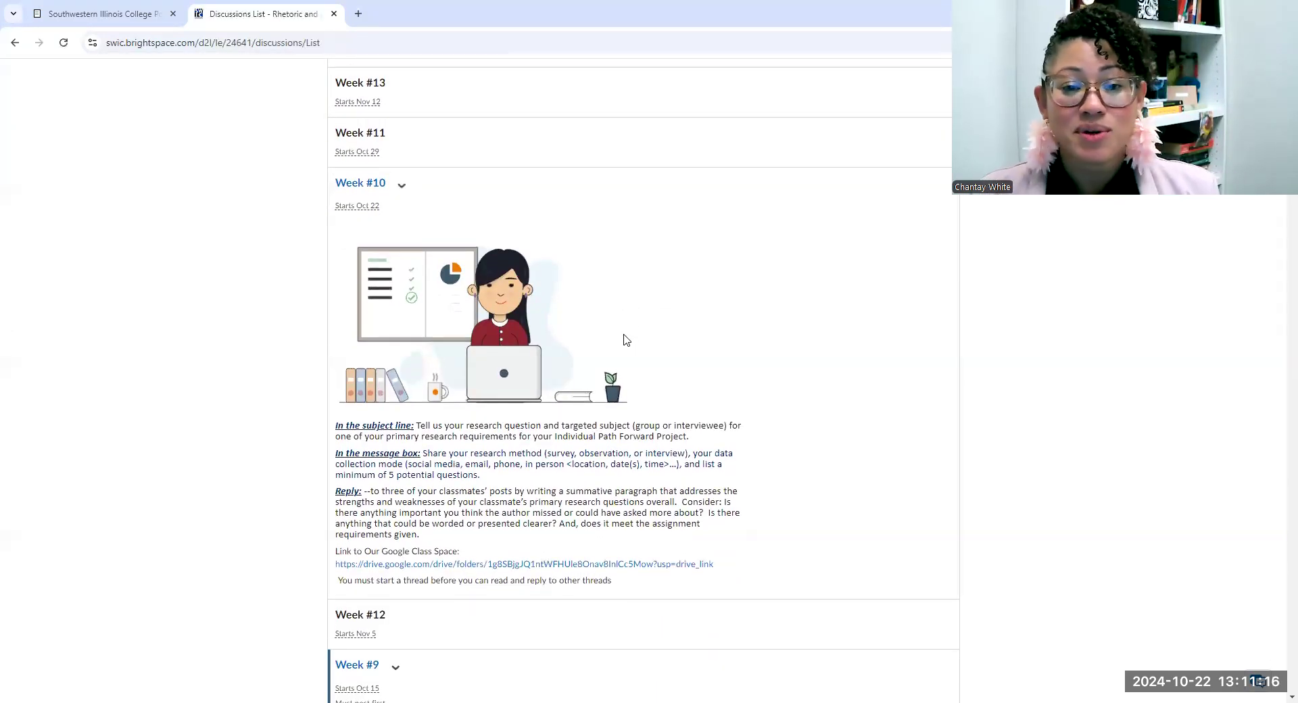